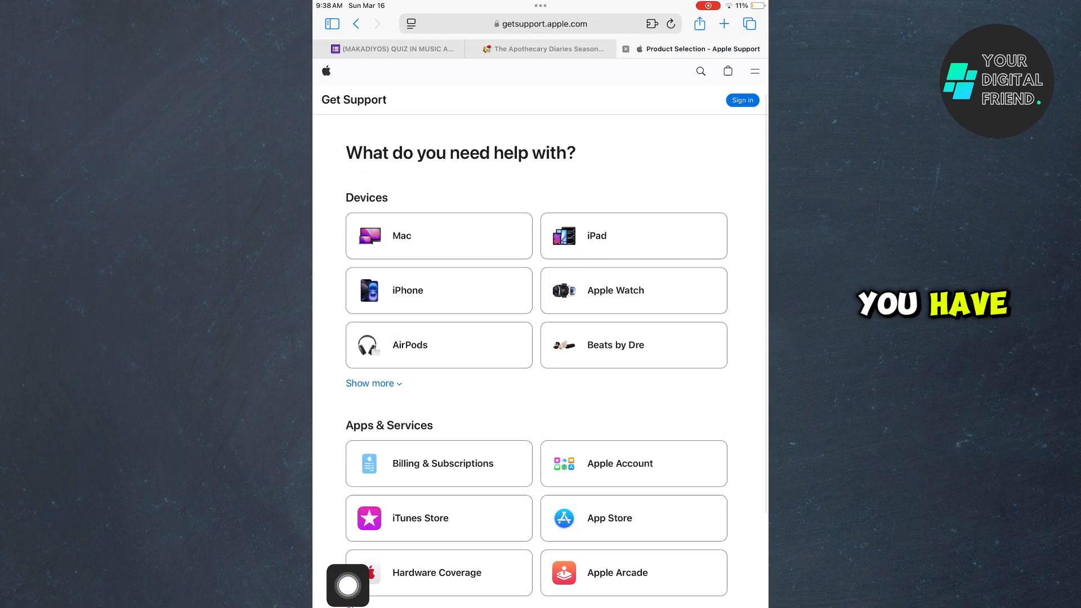
Choose Billing & Subscriptions, then Subscriptions & Purchases, and reach the Unable to purchase topic
{"action": "left_click", "coordinate": [543, 24]}
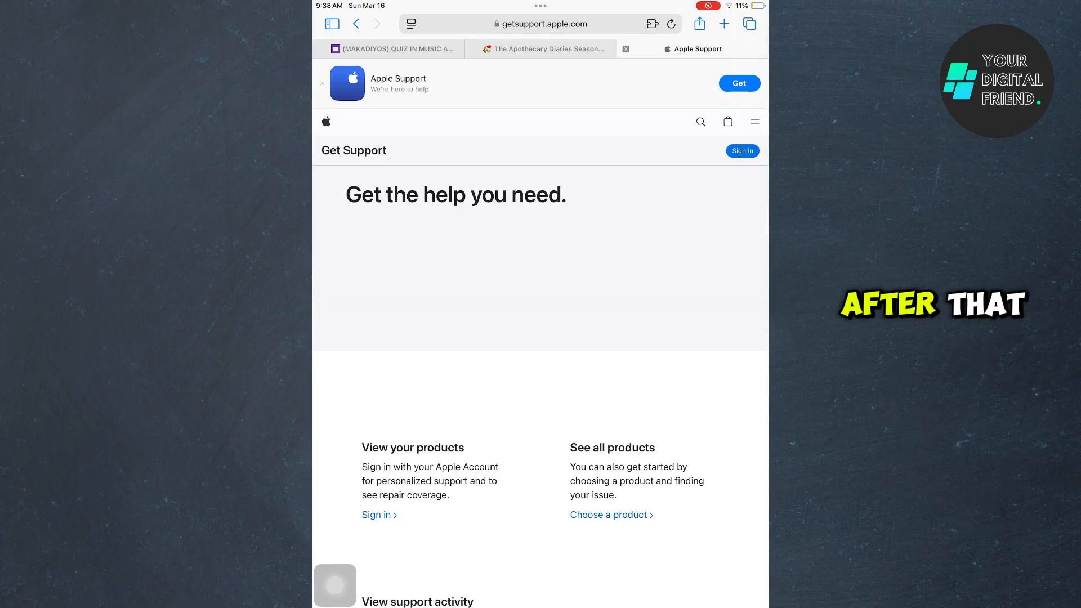
{"action": "scroll", "scroll_direction": "down", "scroll_amount": 3}
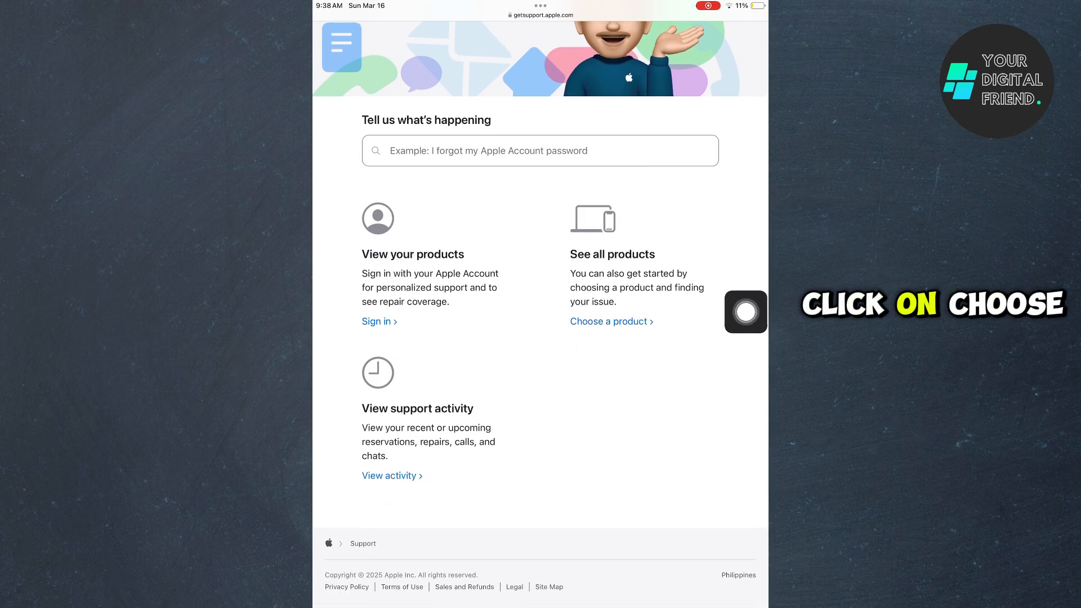
{"action": "left_click", "coordinate": [610, 321]}
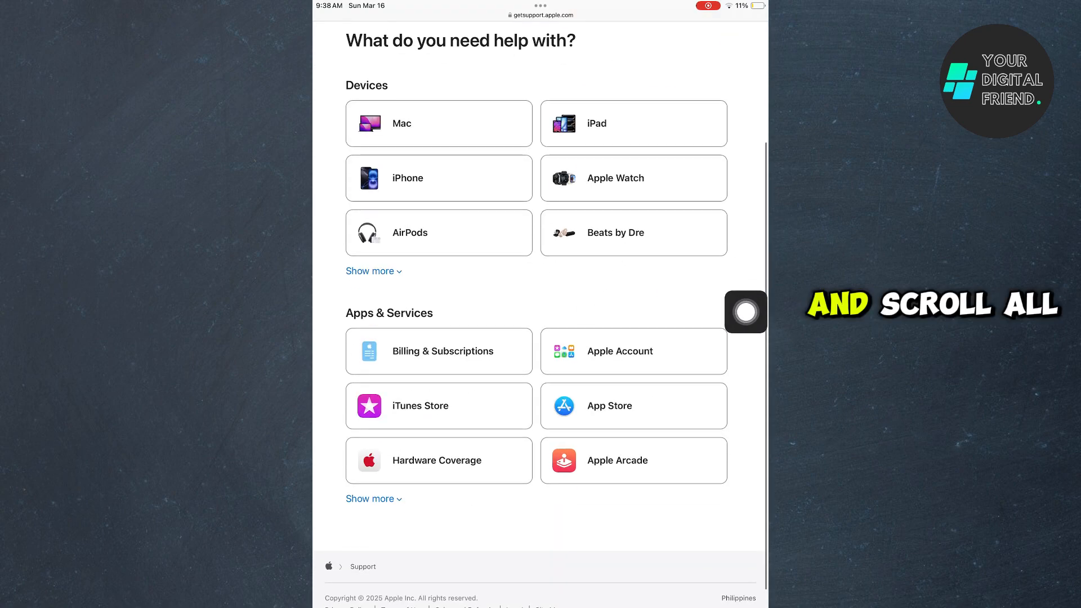
{"action": "scroll", "scroll_direction": "down", "scroll_amount": 3}
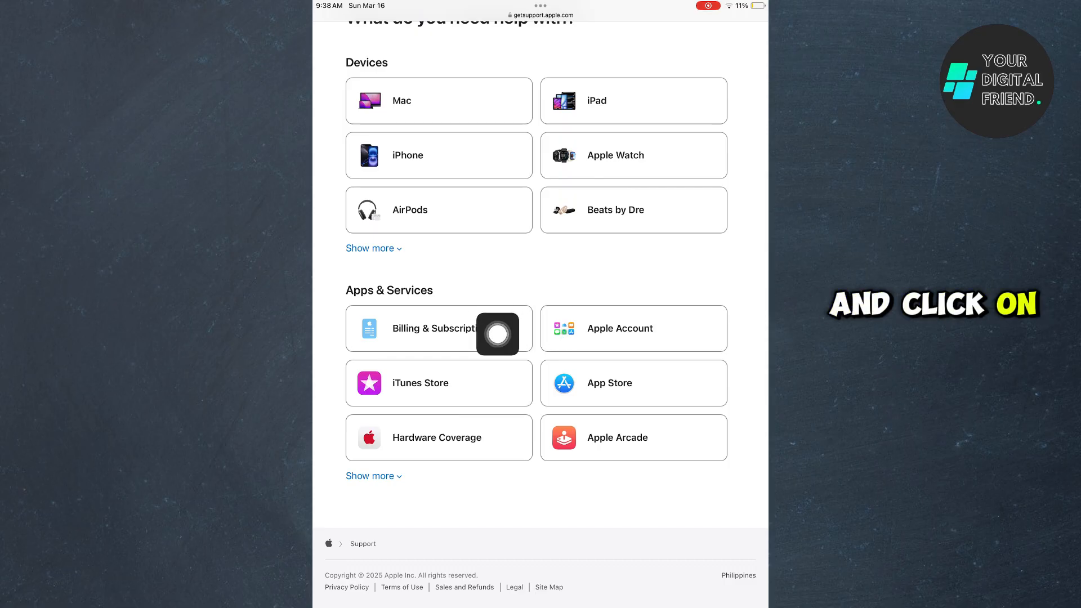
{"action": "left_click", "coordinate": [438, 328]}
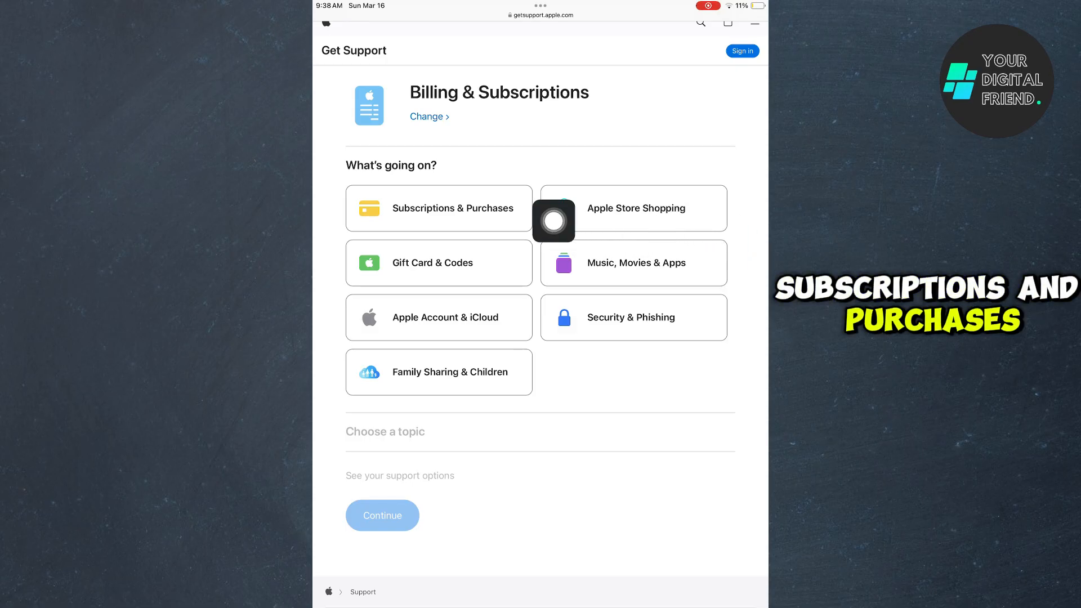
{"action": "left_click", "coordinate": [440, 208]}
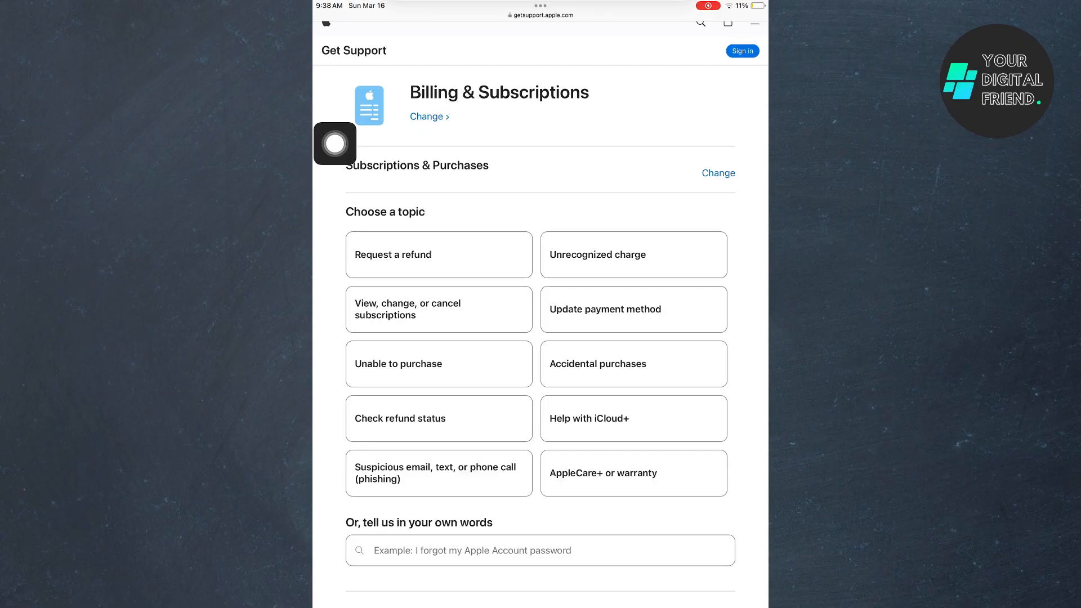
{"action": "scroll", "scroll_direction": "down", "scroll_amount": 3}
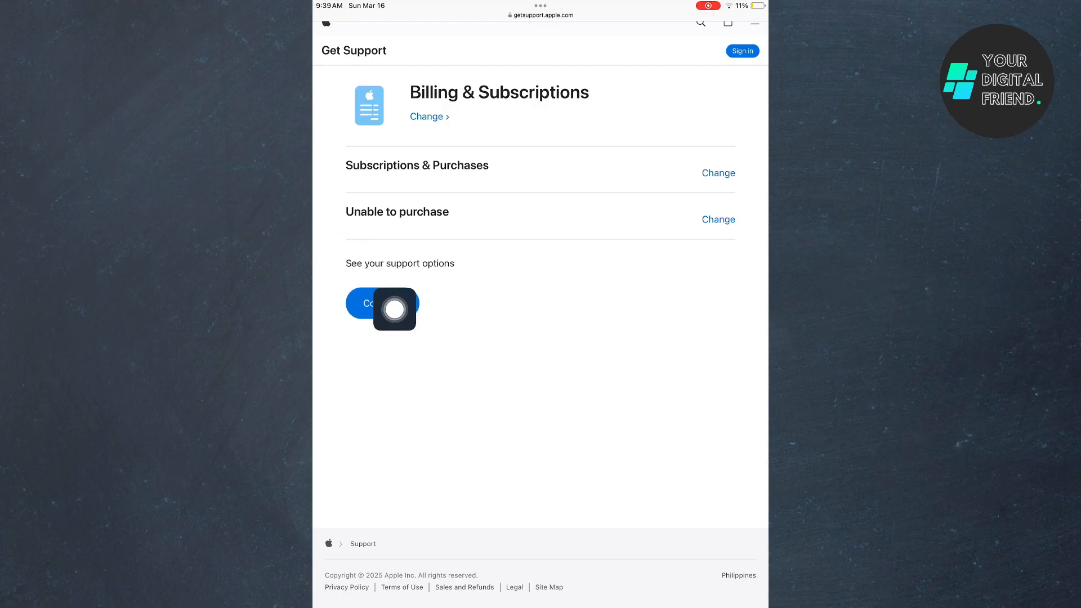
Continue past the suggested articles and start a Chat request with Apple Support
{"action": "left_click", "coordinate": [365, 303]}
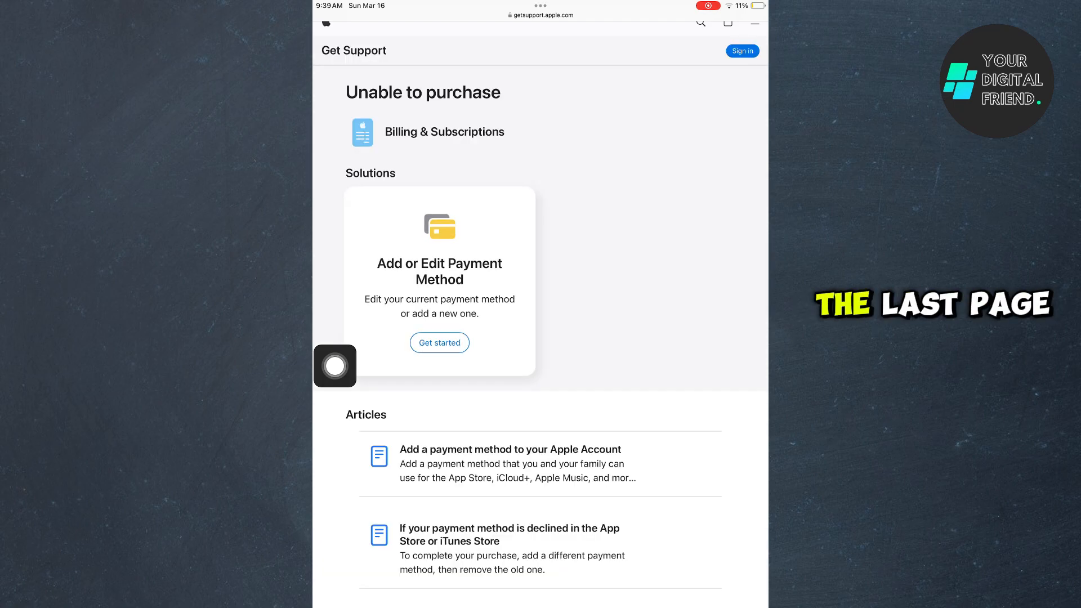
{"action": "scroll", "scroll_direction": "down", "scroll_amount": 3}
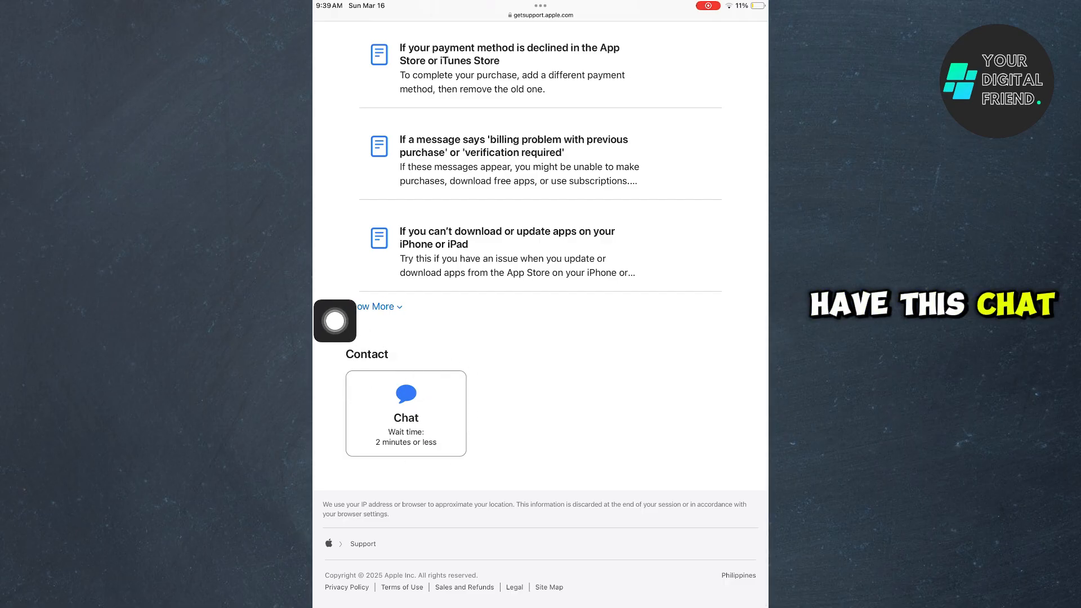
{"action": "left_click", "coordinate": [406, 413]}
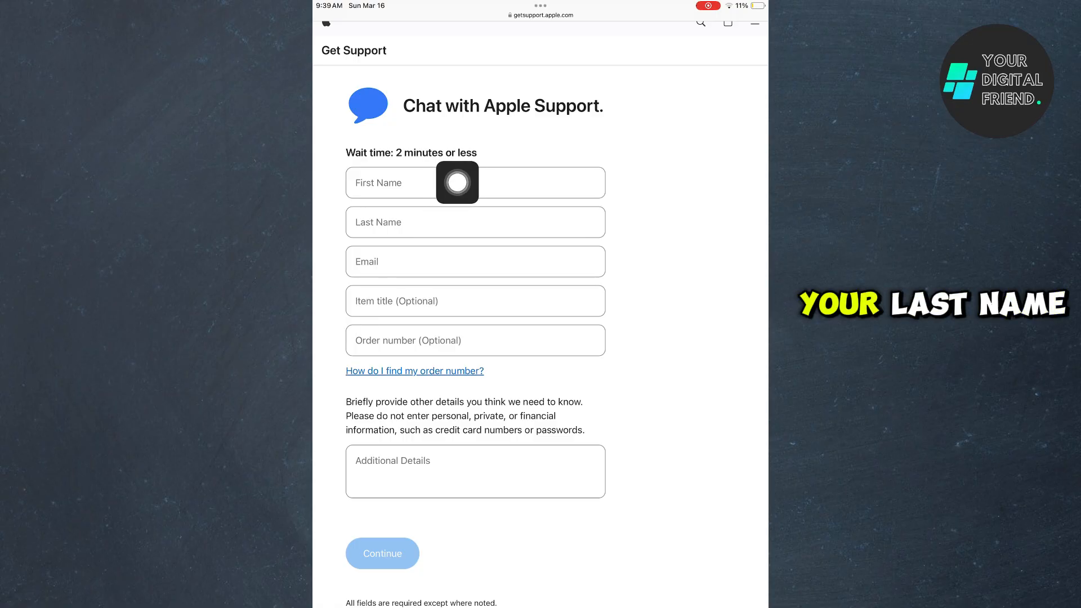
Enter name and email, and the note 'I need to reset my App Store balance to 0.'
{"action": "left_click", "coordinate": [475, 182]}
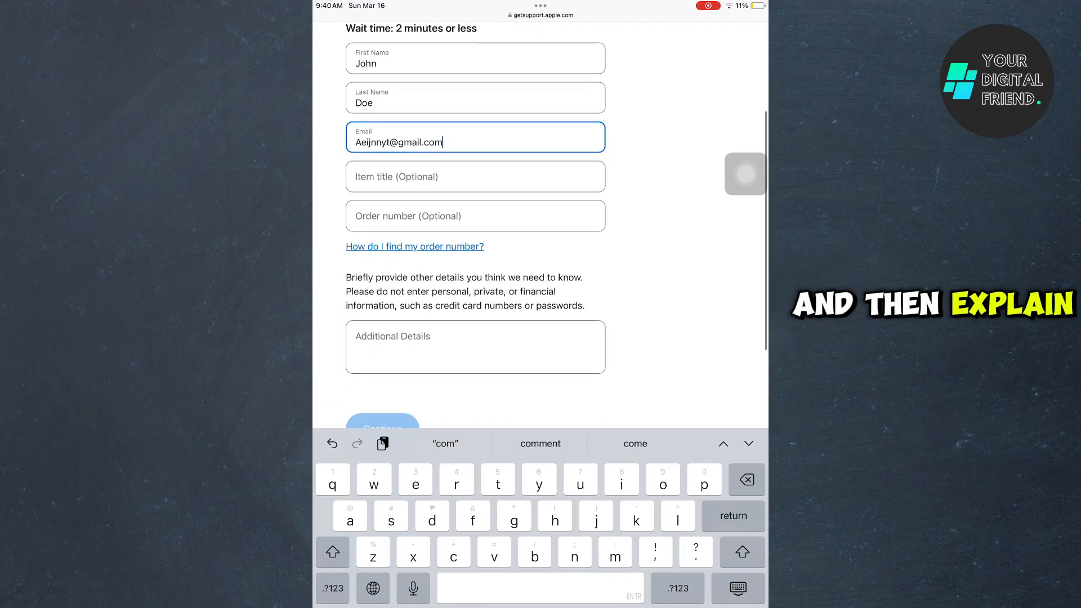
{"action": "type", "text": "I need to reset my App Store balance to 0."}
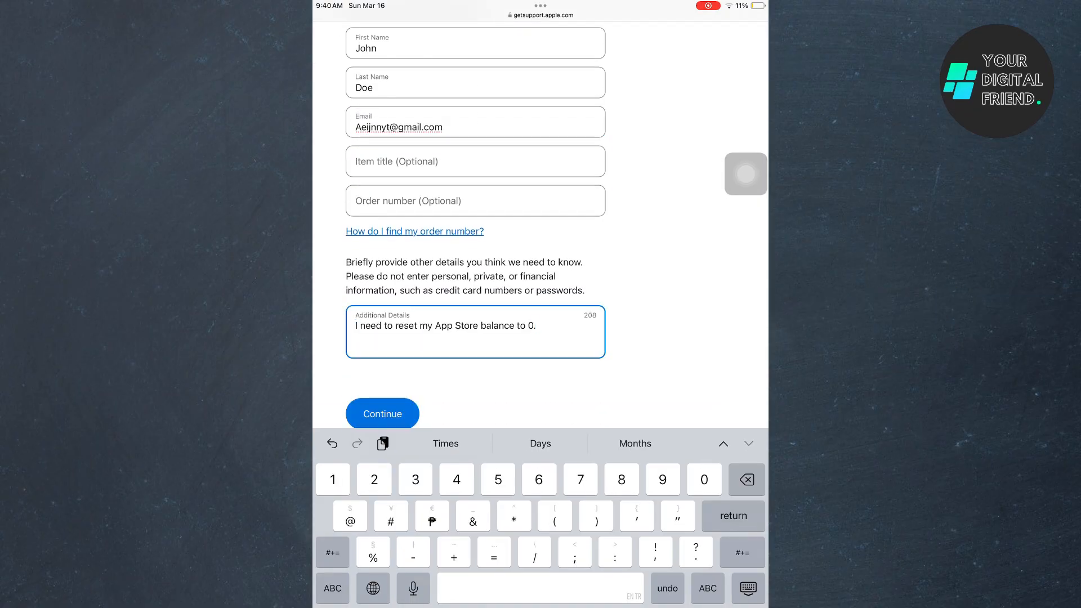